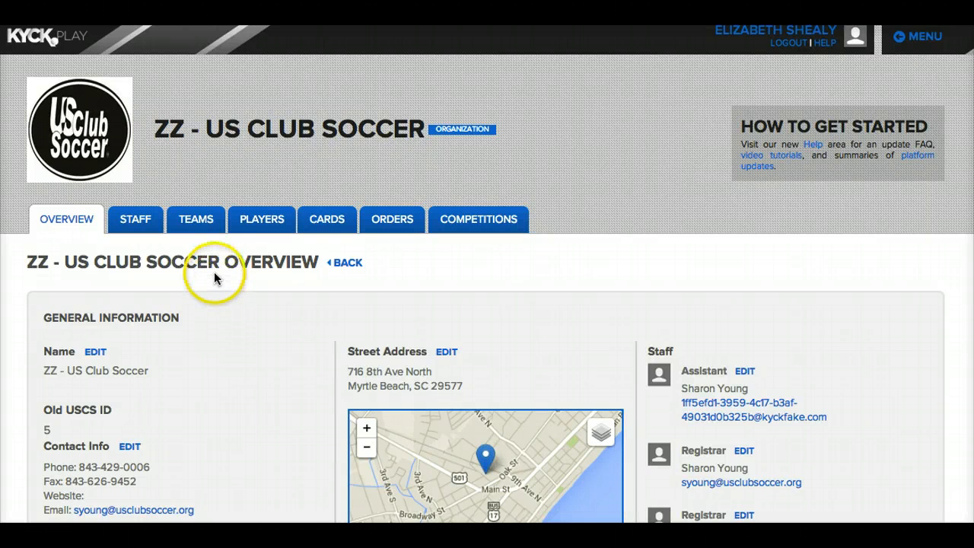
pyautogui.moveTo(196, 219)
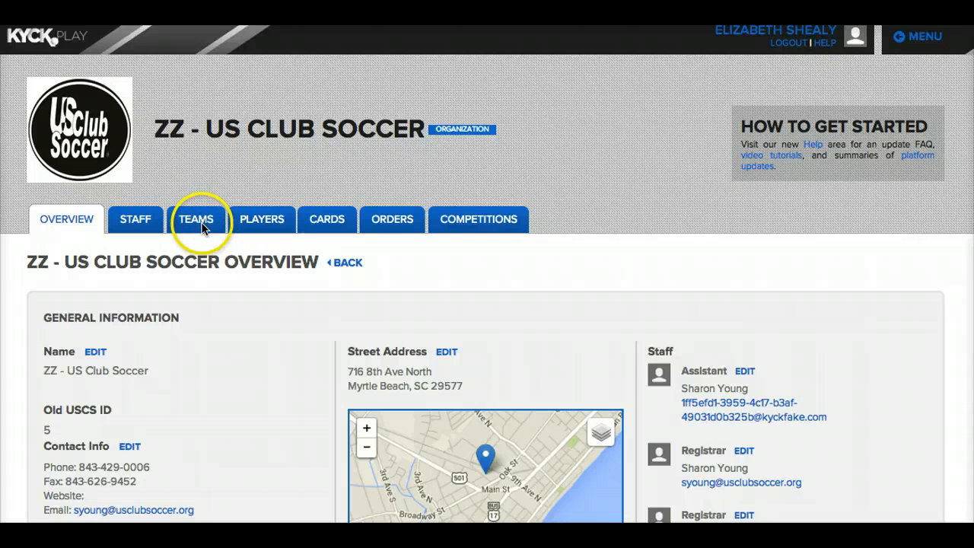
# Step: Show the ZZ - US Club Soccer team list including Applewood Team's age group, gender and player count
pyautogui.click(195, 219)
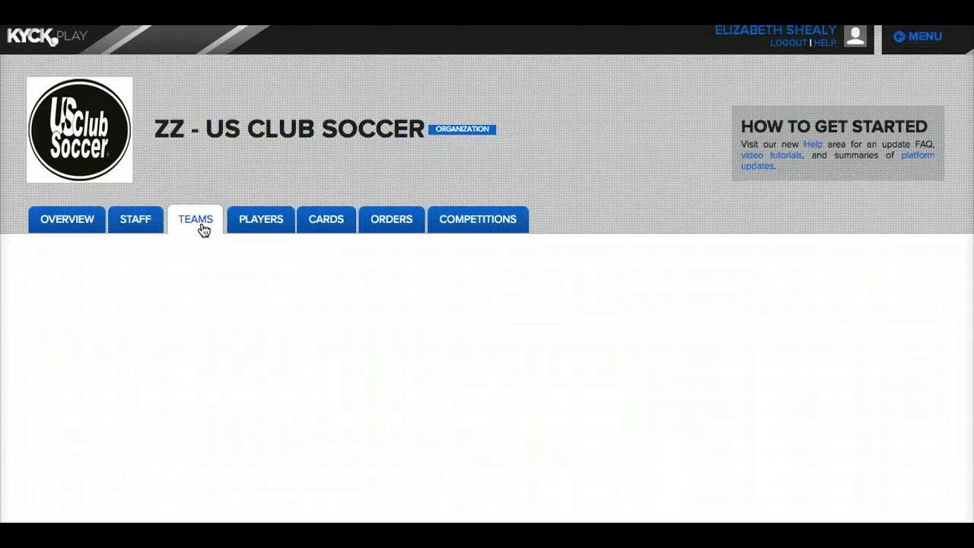
pyautogui.click(195, 219)
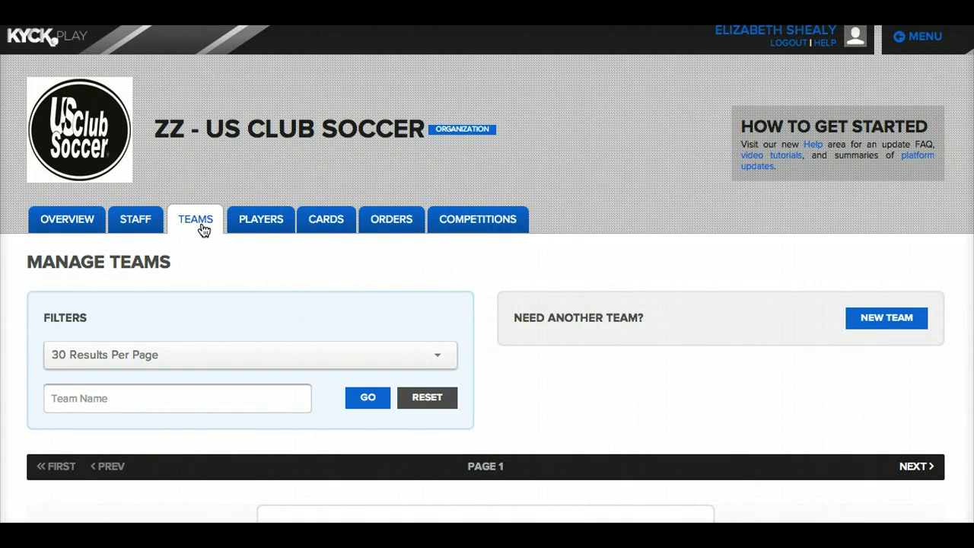
pyautogui.scroll(-3)
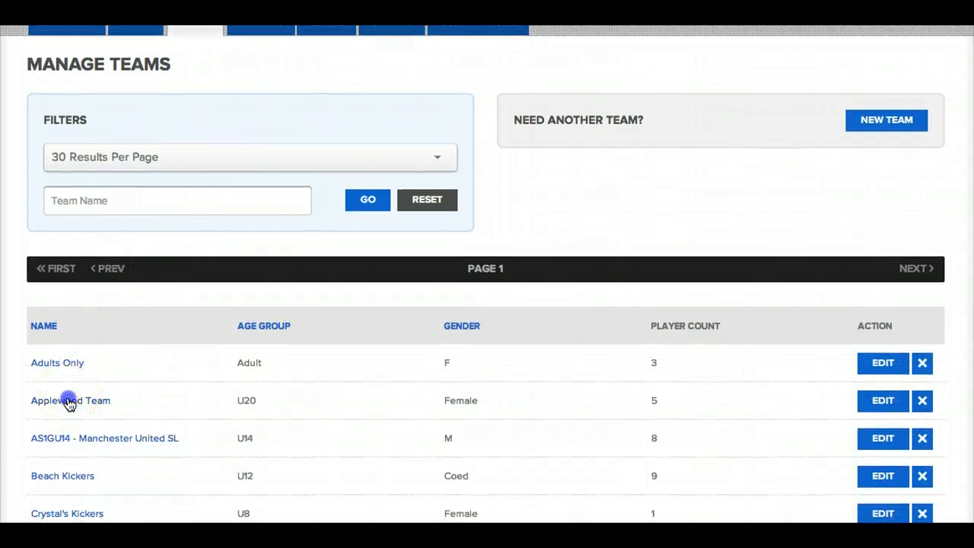
# Step: Bring up Applewood Team's Manage Rosters page listing its unlocked Official Roster
pyautogui.click(70, 401)
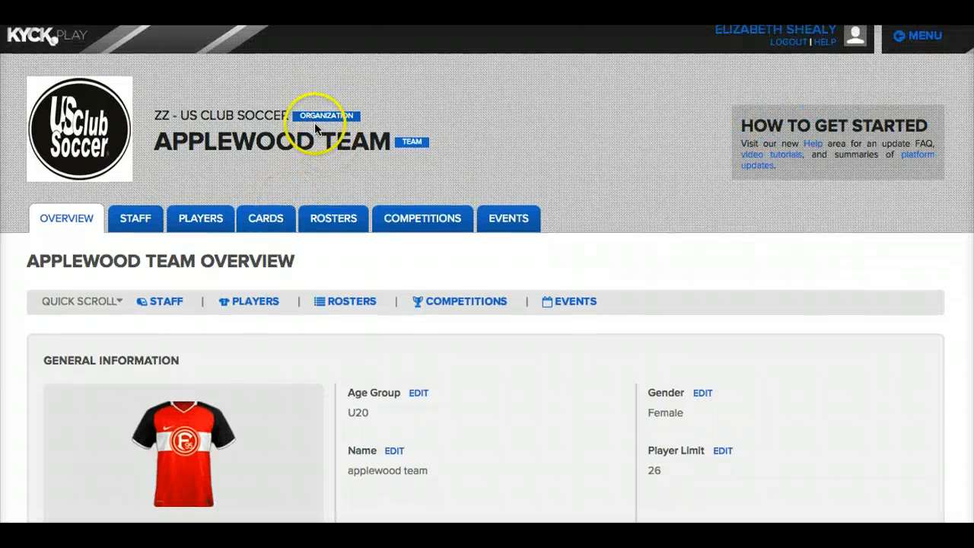
pyautogui.moveTo(320, 168)
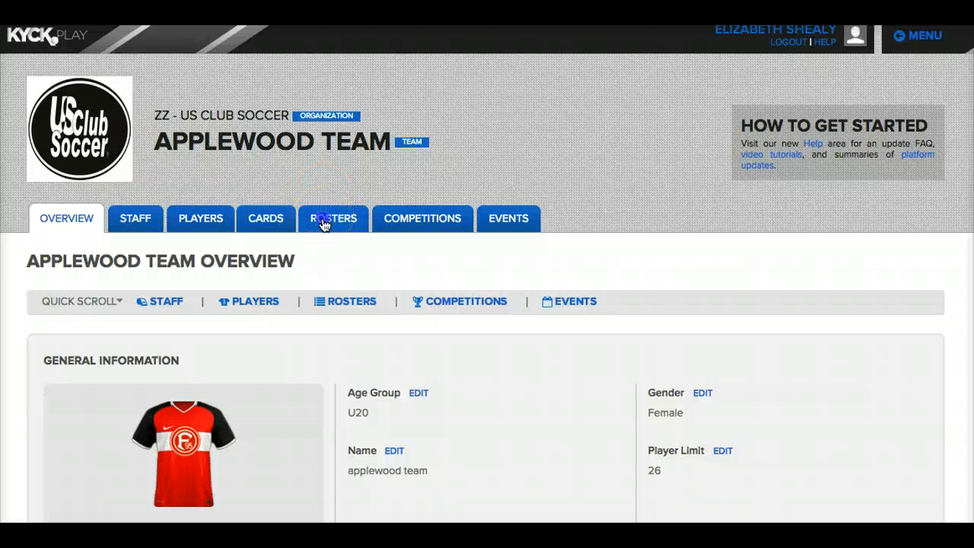
pyautogui.click(331, 219)
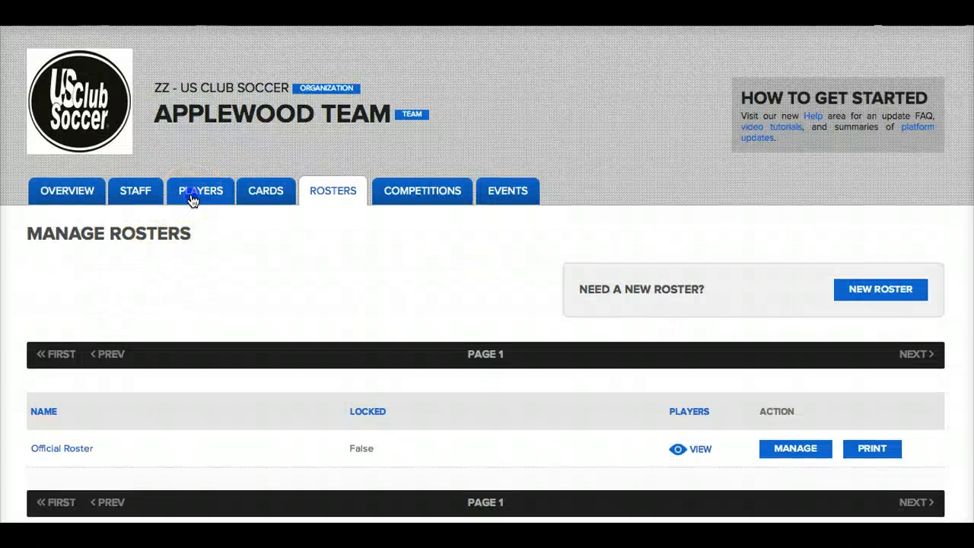
pyautogui.click(201, 191)
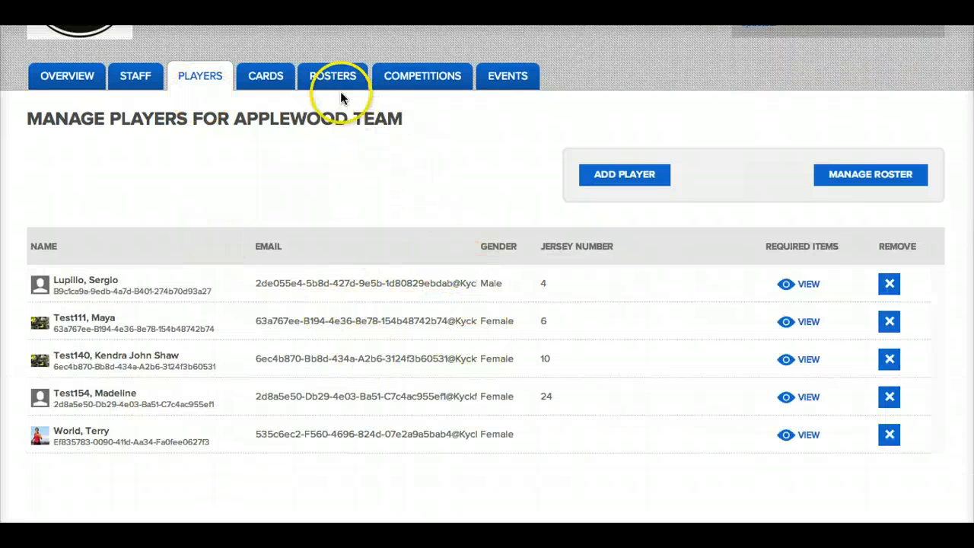
pyautogui.click(332, 76)
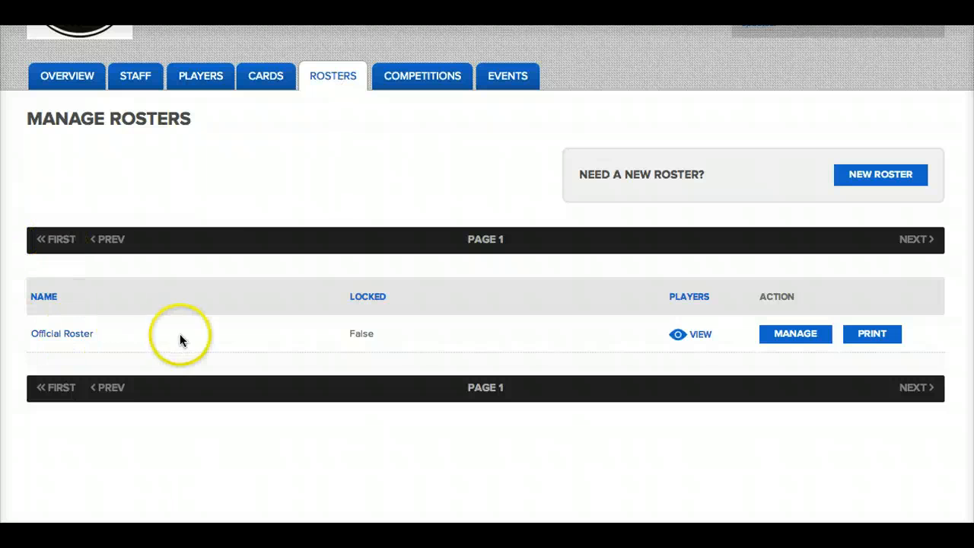
pyautogui.scroll(3)
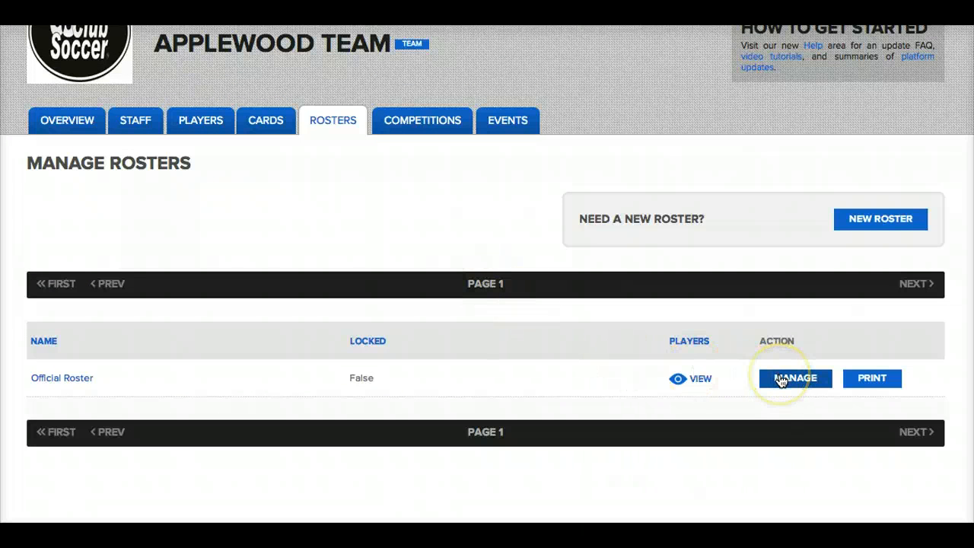
# Step: Manage the Official Roster's players and review the available players below the five rostered ones
pyautogui.click(794, 377)
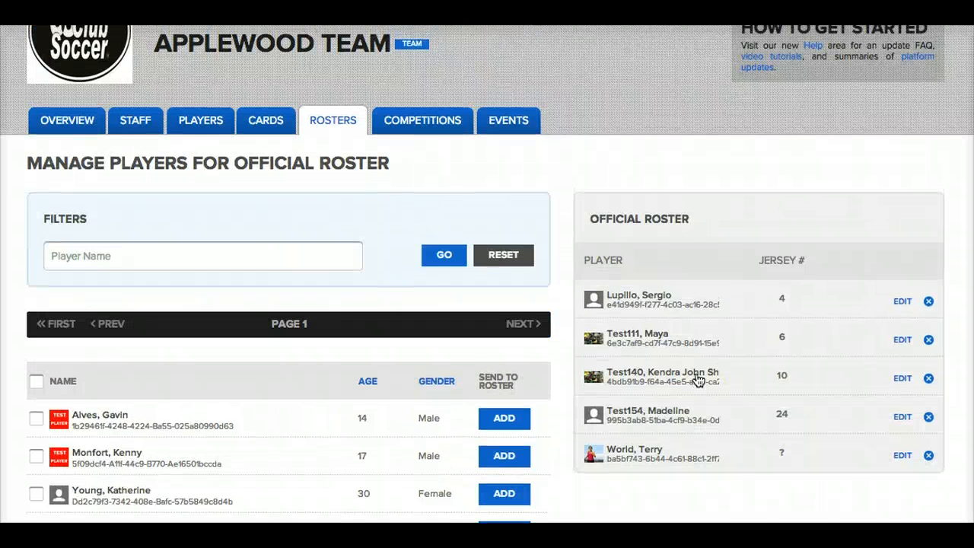
pyautogui.moveTo(703, 273)
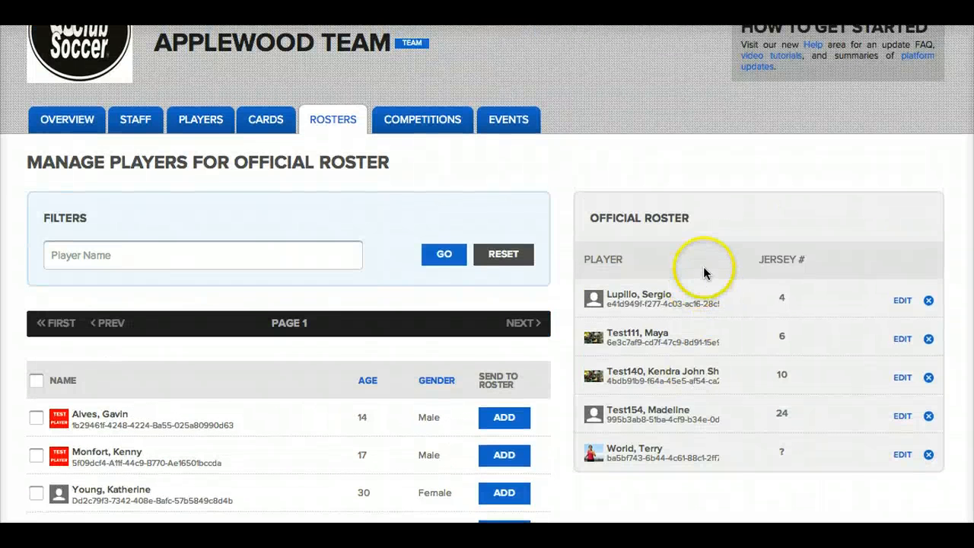
pyautogui.moveTo(774, 306)
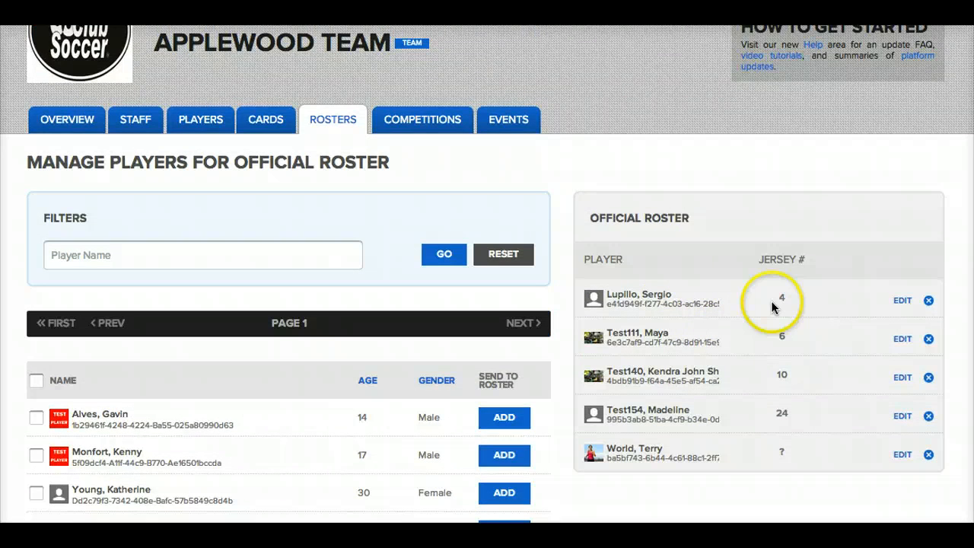
pyautogui.moveTo(737, 377)
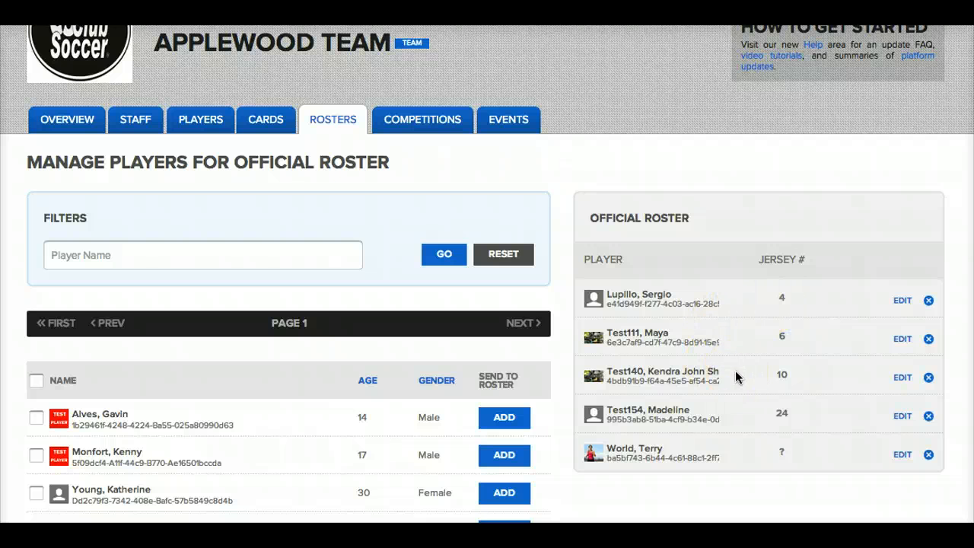
pyautogui.scroll(-3)
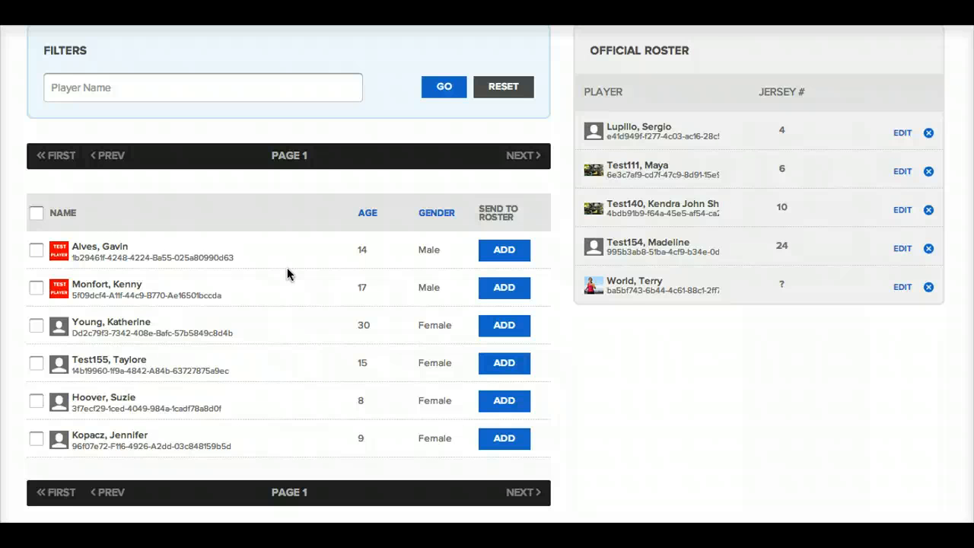
pyautogui.moveTo(571, 259)
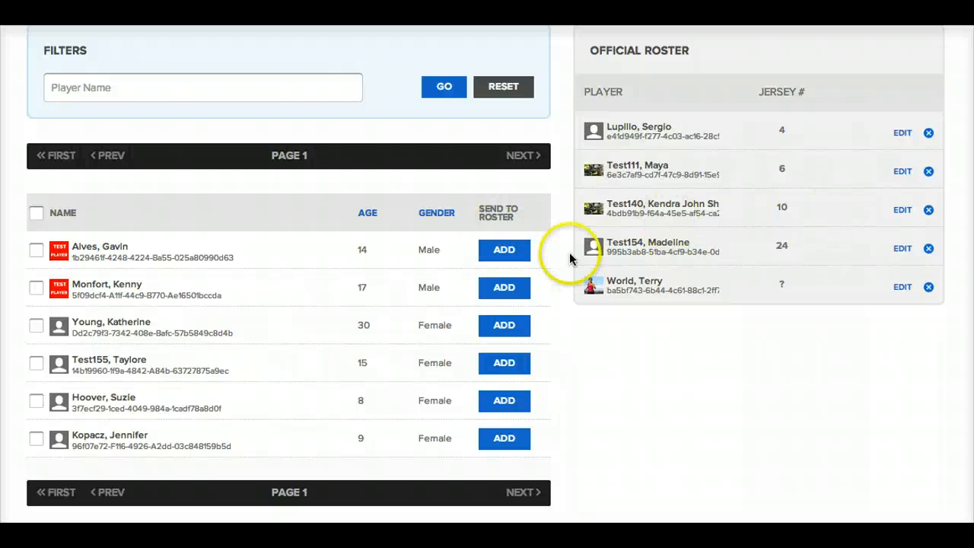
pyautogui.scroll(-3)
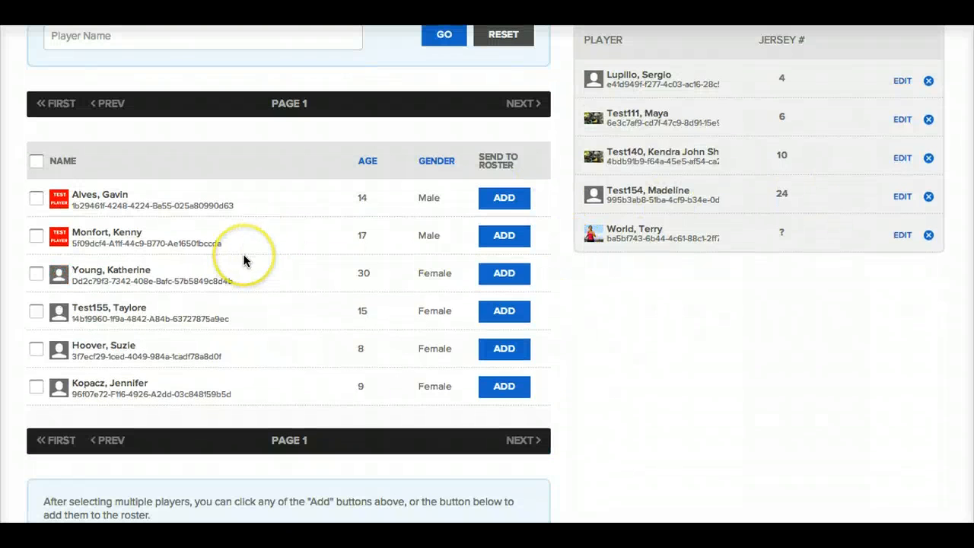
pyautogui.moveTo(37, 387)
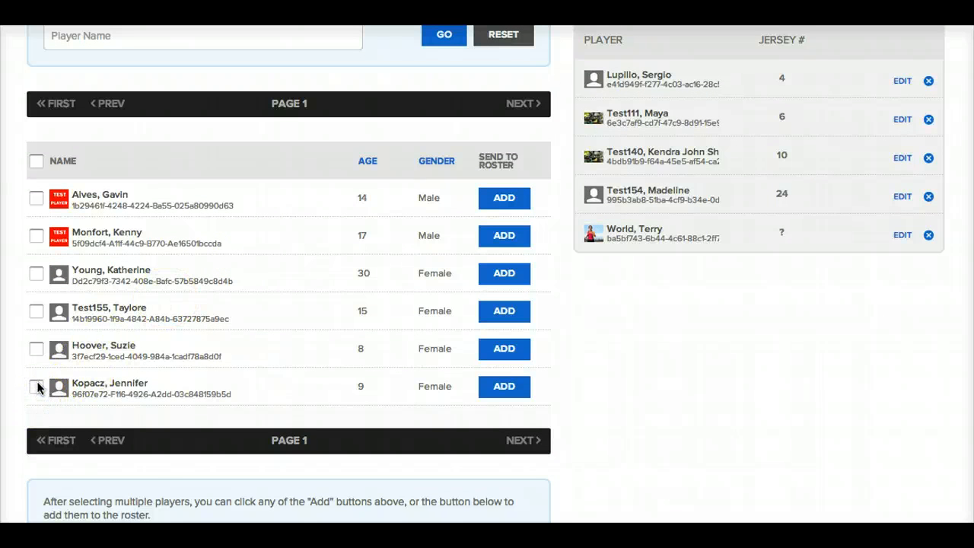
pyautogui.click(36, 389)
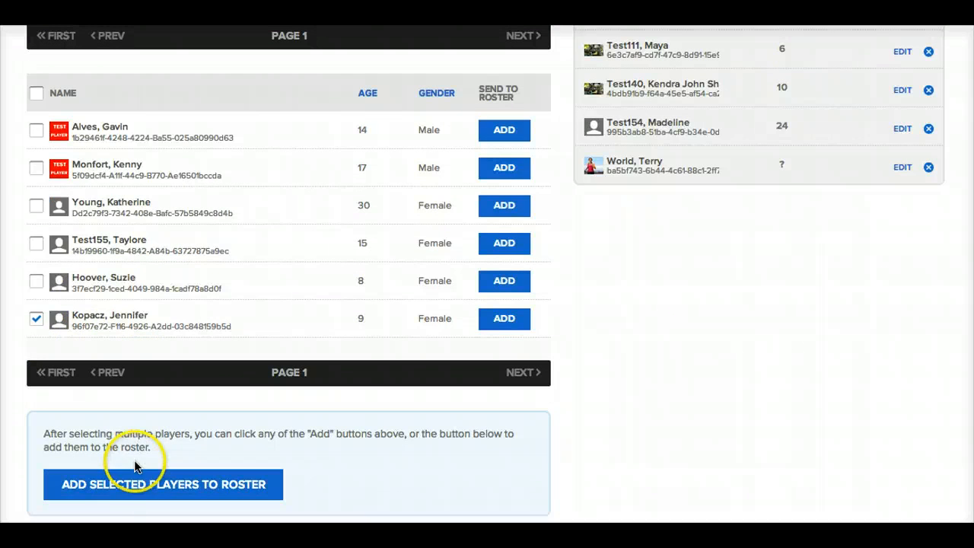
pyautogui.click(162, 484)
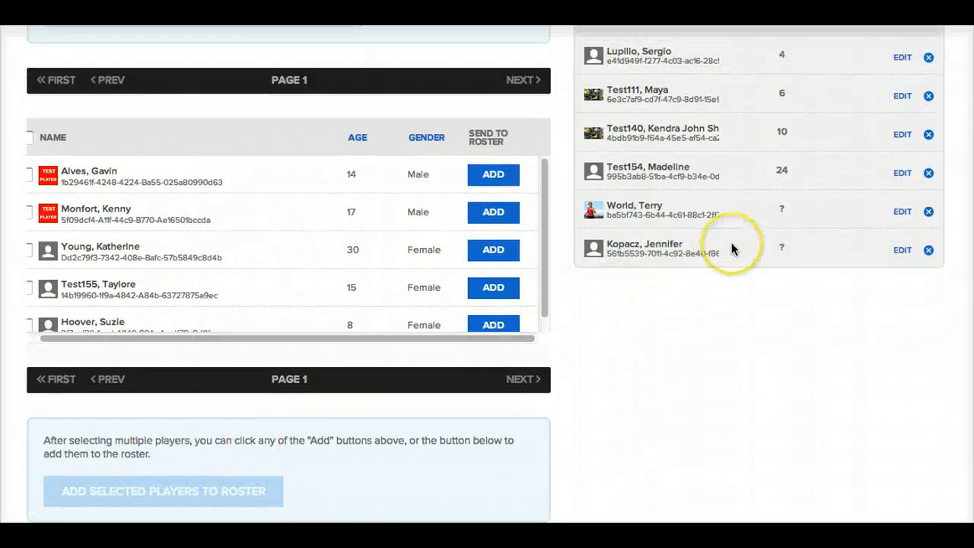
pyautogui.scroll(3)
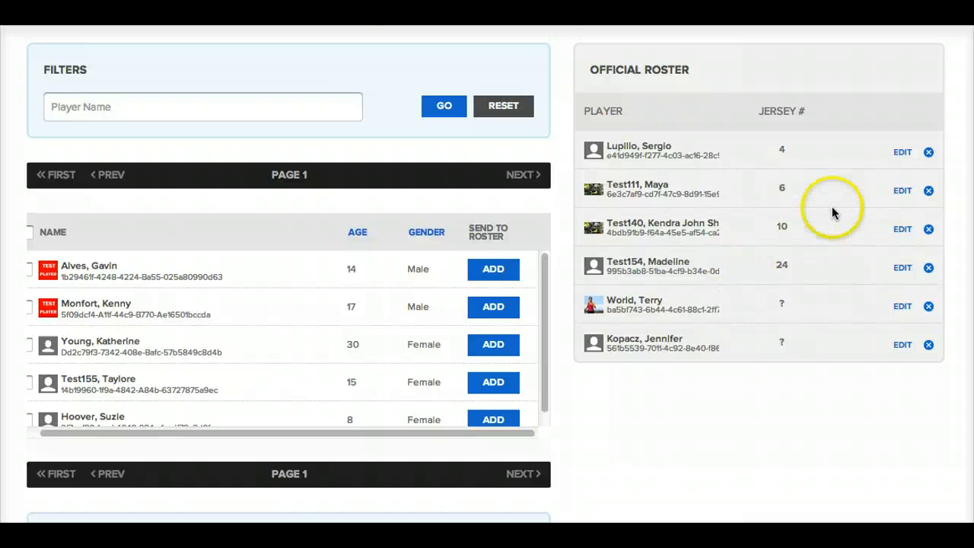
pyautogui.moveTo(929, 152)
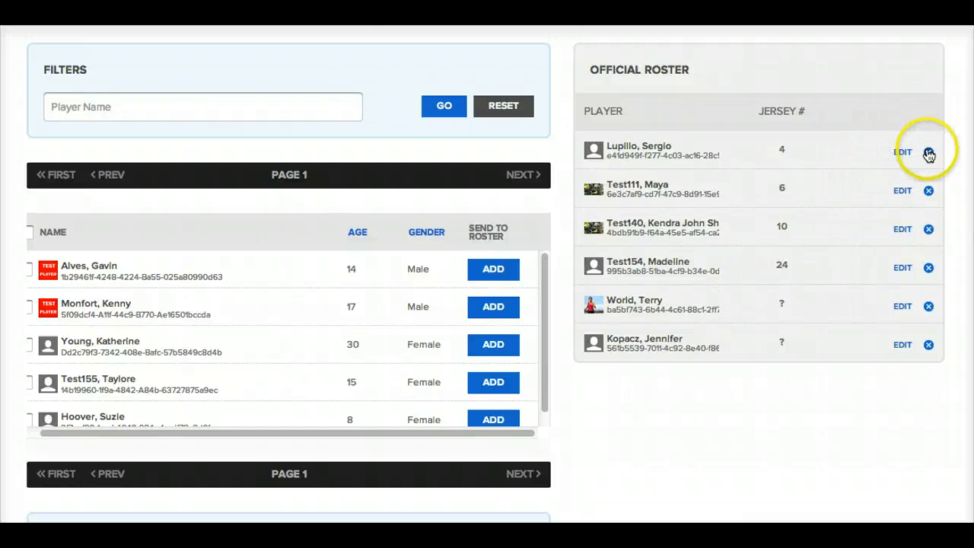
pyautogui.moveTo(929, 153)
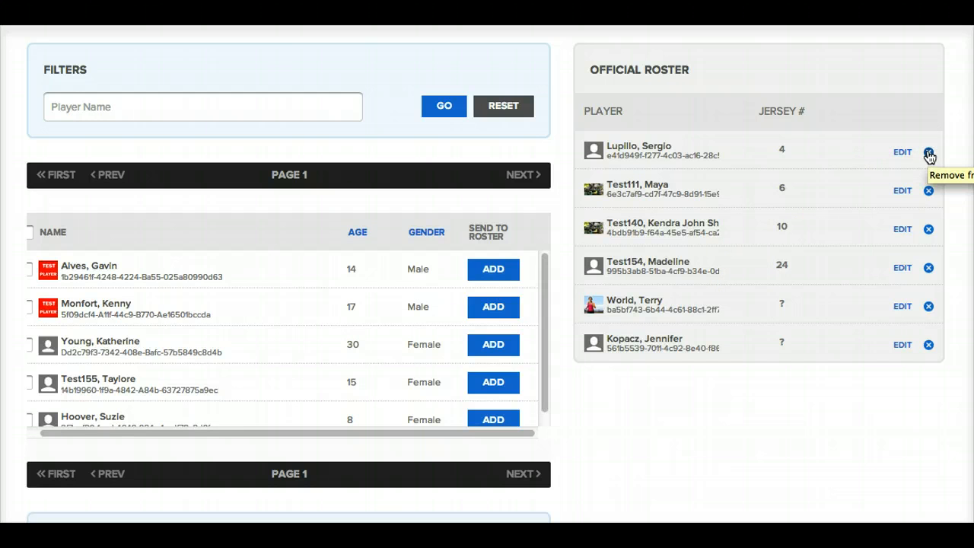
pyautogui.click(929, 153)
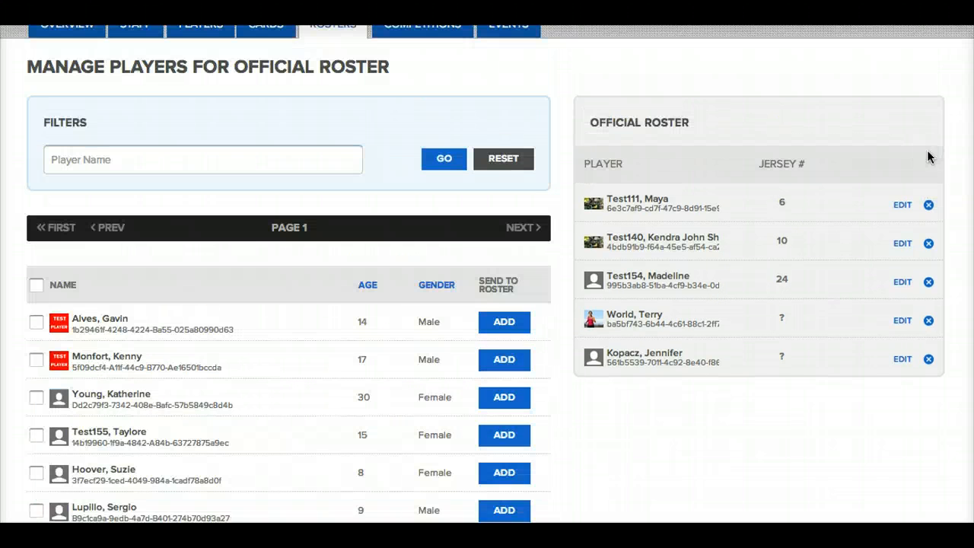
pyautogui.moveTo(874, 319)
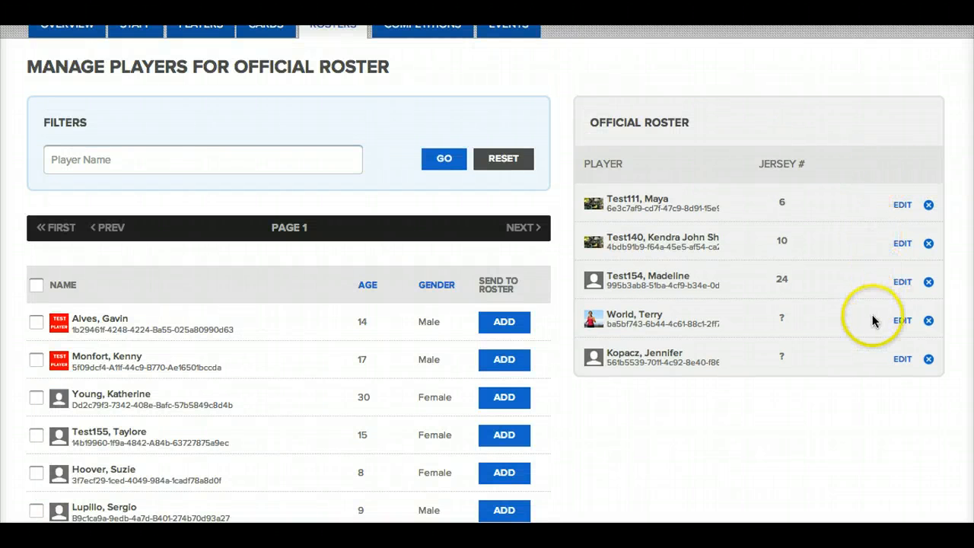
pyautogui.moveTo(901, 326)
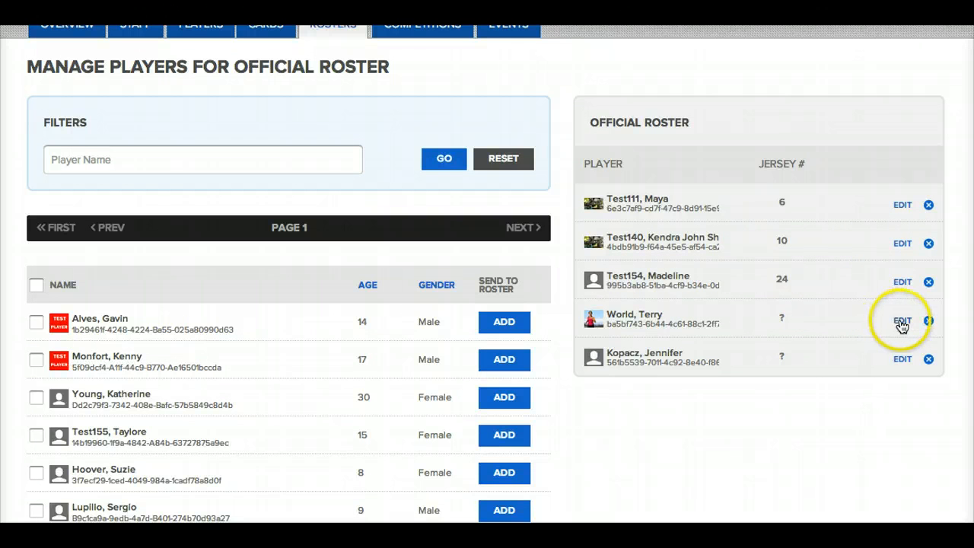
pyautogui.click(901, 320)
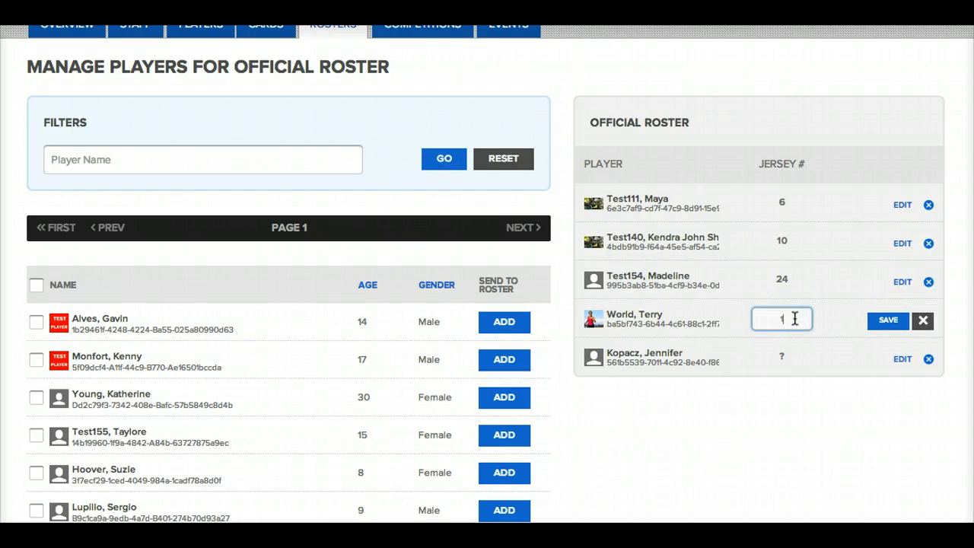
pyautogui.click(888, 320)
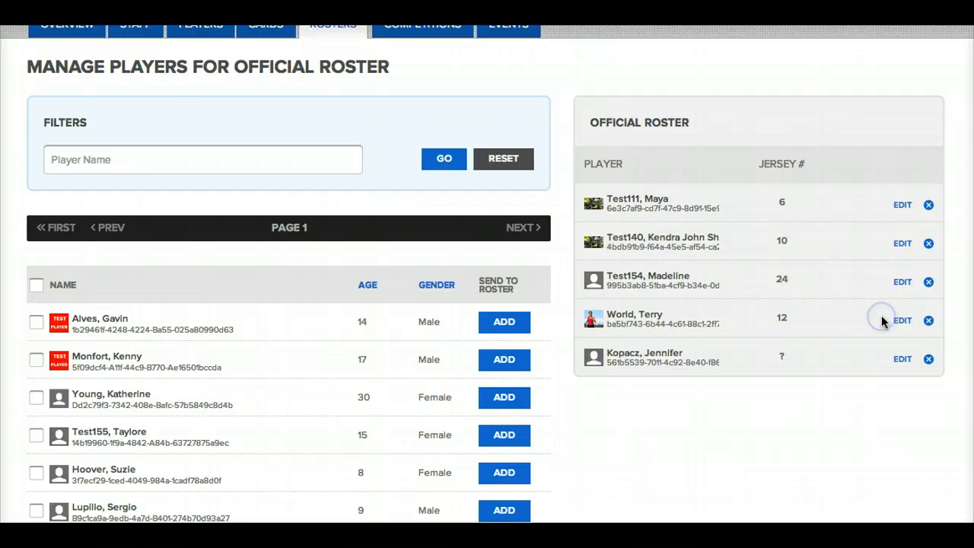
# Step: Give the unnumbered player jersey number 9 and return to the team's roster list
pyautogui.click(901, 359)
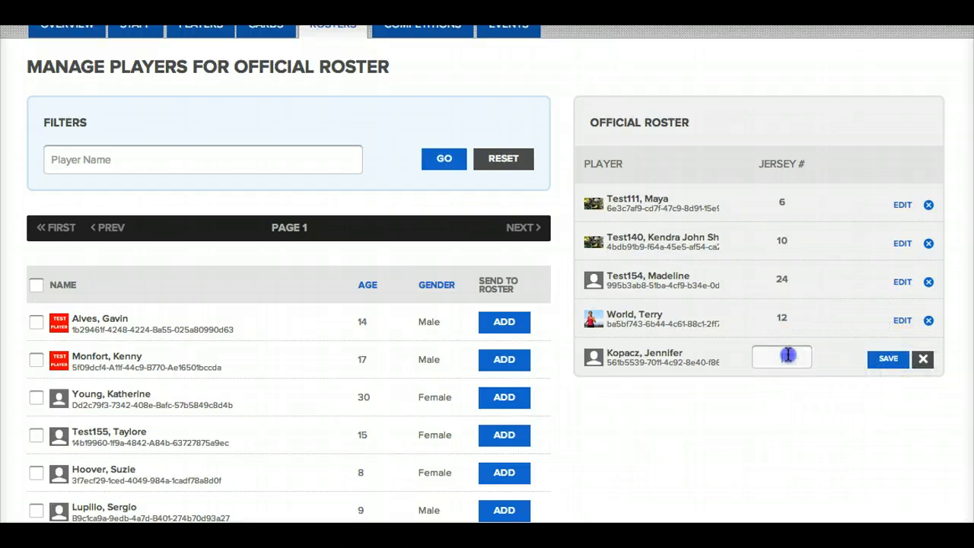
pyautogui.write('9')
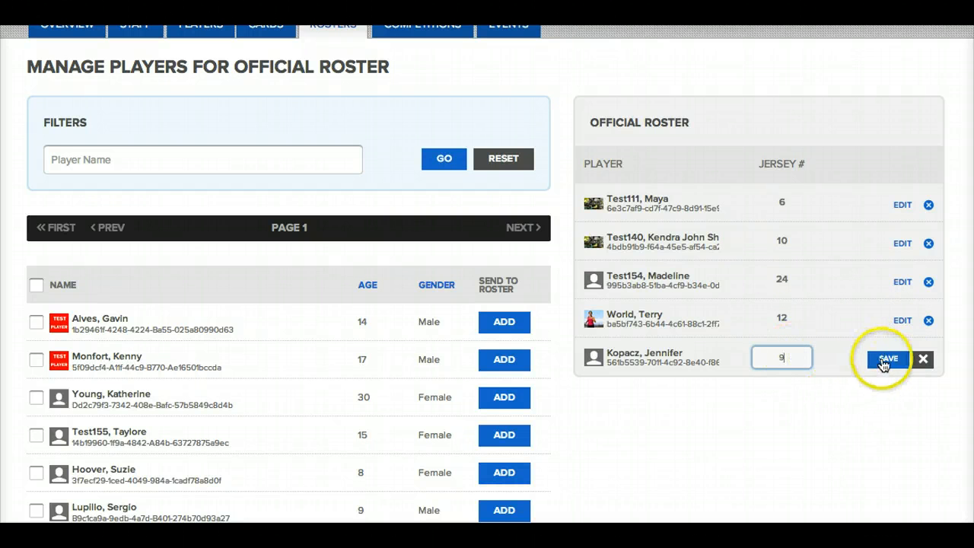
pyautogui.click(886, 359)
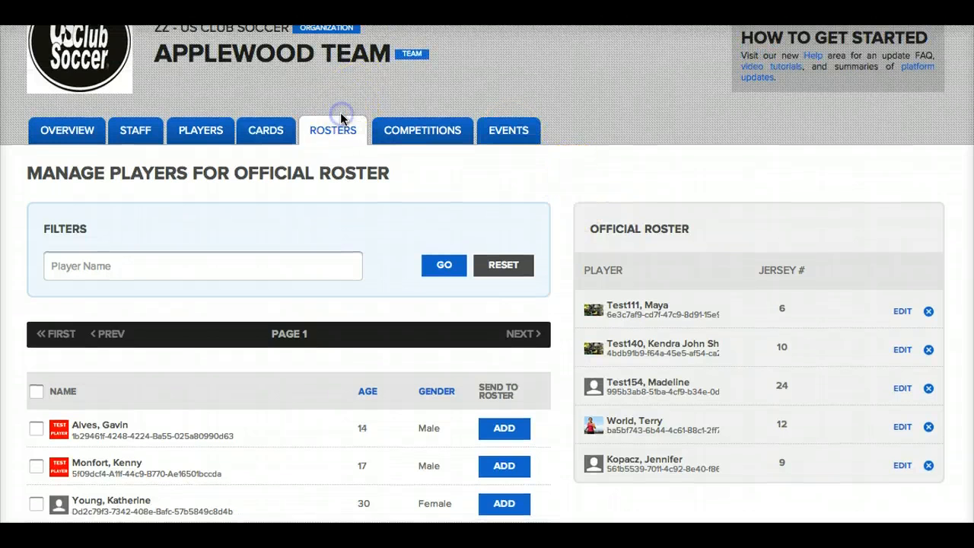
pyautogui.click(332, 131)
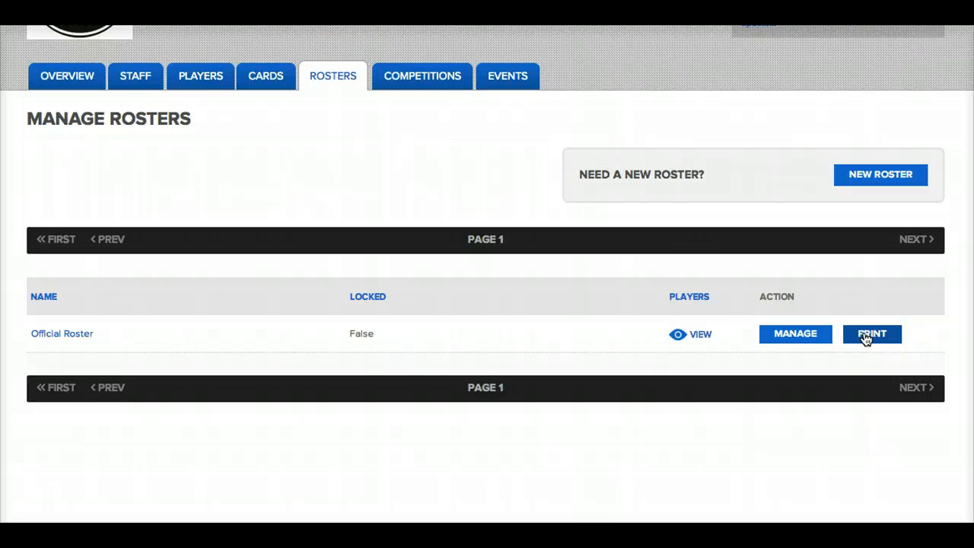
# Step: Produce the printable Official Roster dated 06-13-14 listing staff and numbered players
pyautogui.click(870, 333)
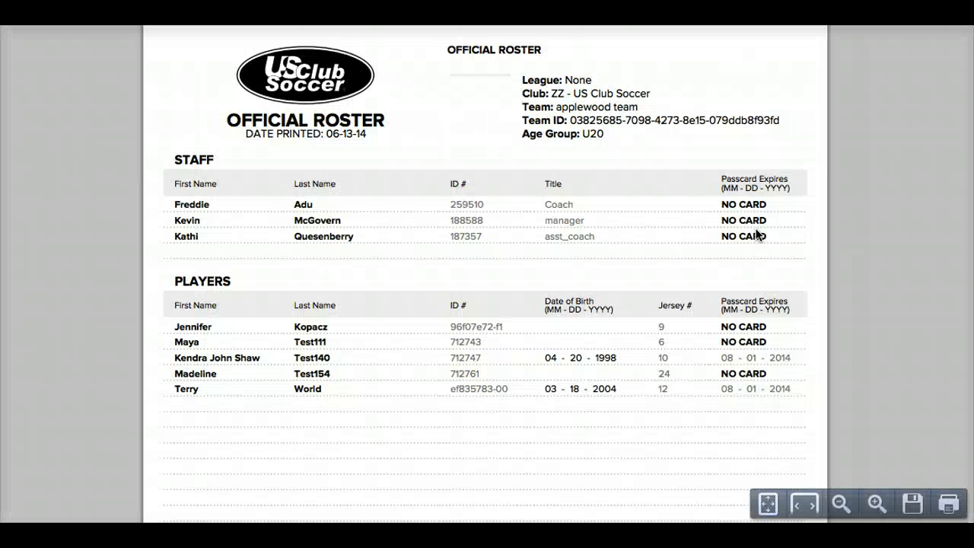
pyautogui.scroll(-3)
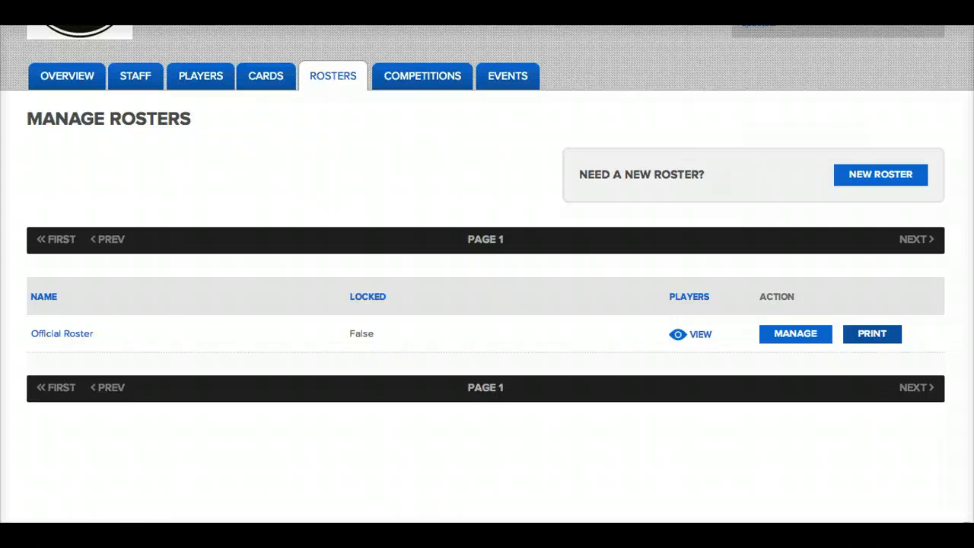
pyautogui.moveTo(834, 150)
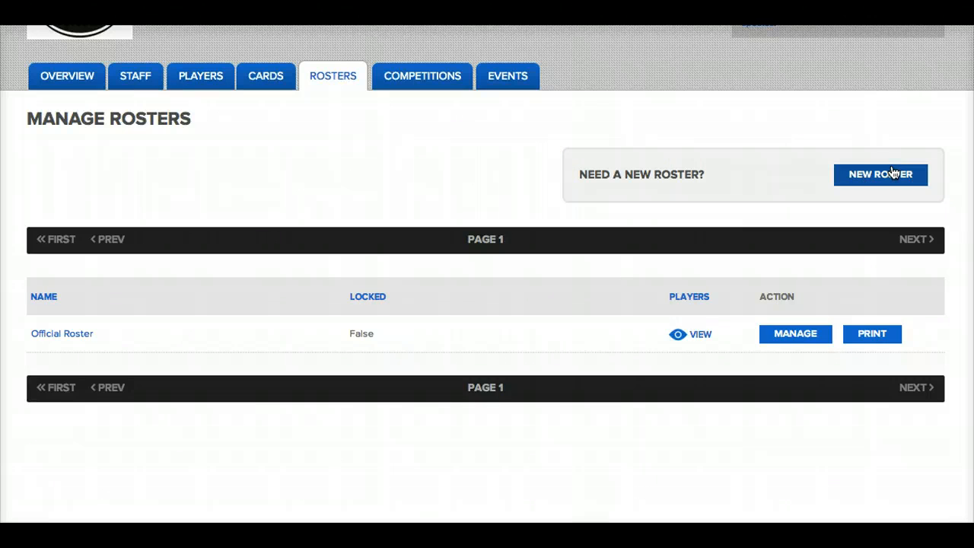
# Step: Create a second team roster named 'New Roster'
pyautogui.click(880, 174)
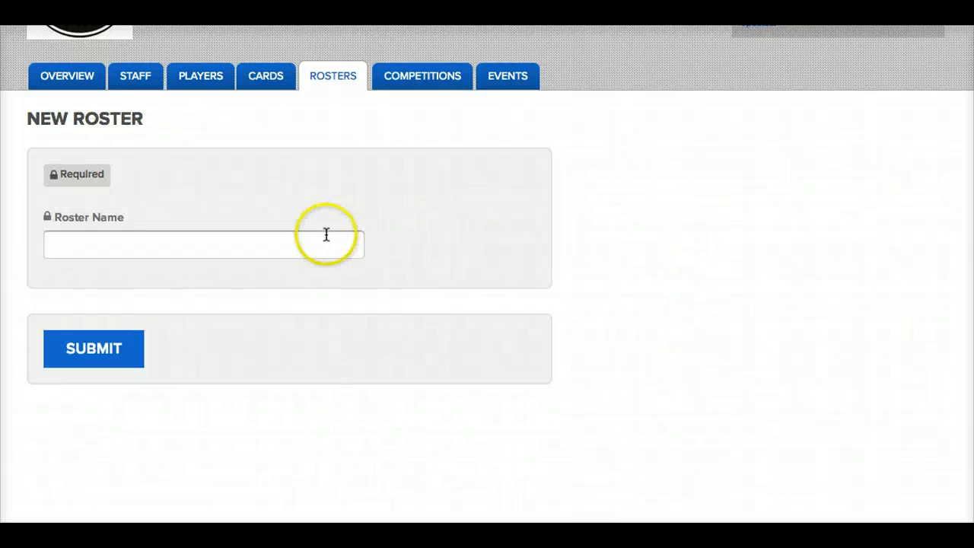
pyautogui.write('New Roster')
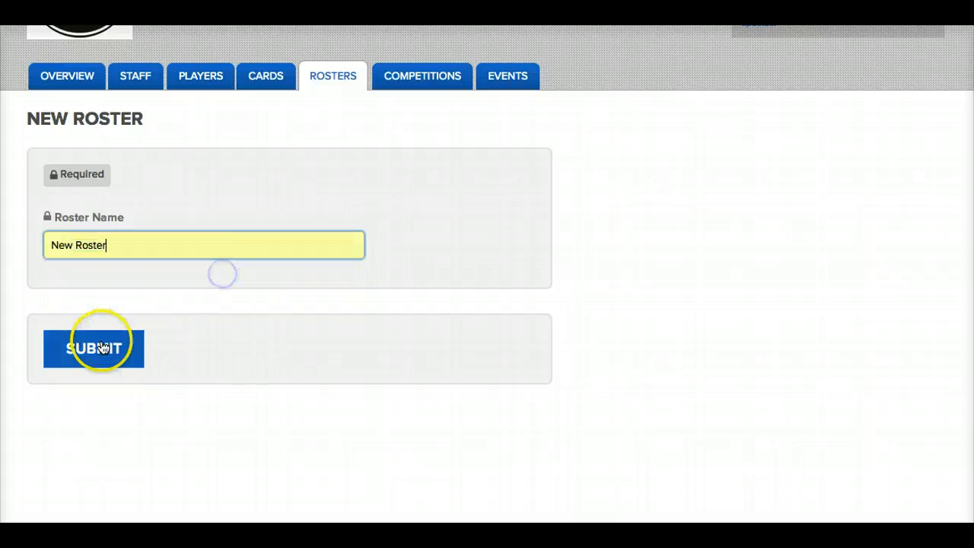
pyautogui.click(94, 347)
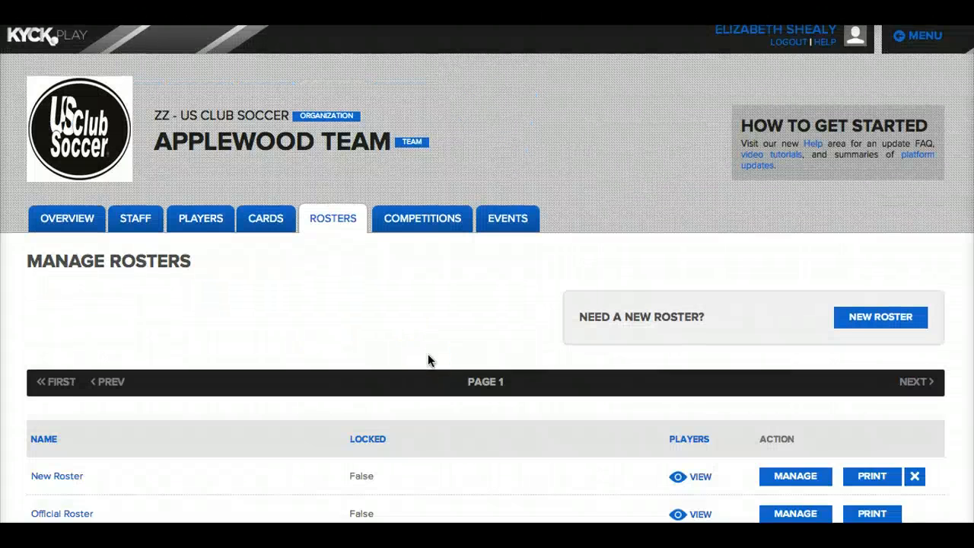
pyautogui.scroll(-3)
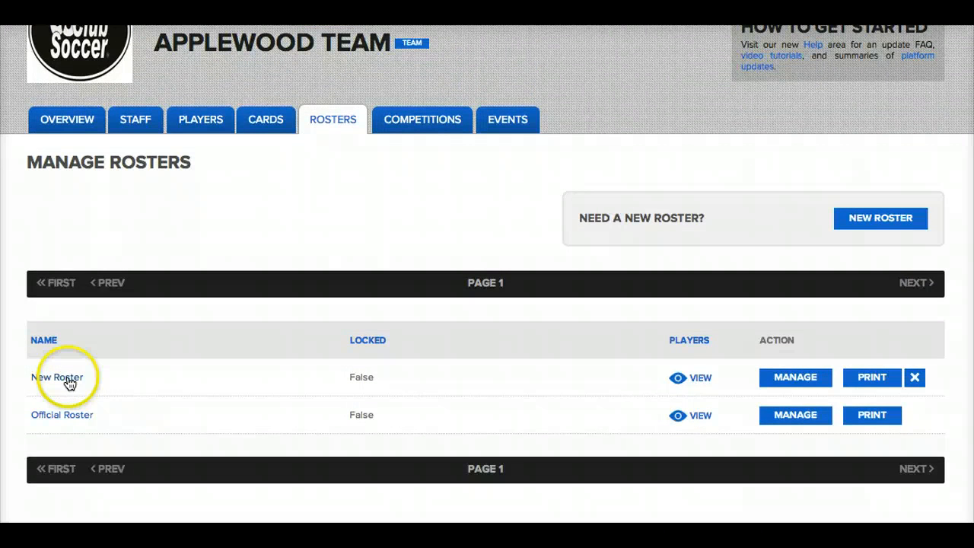
pyautogui.moveTo(795, 378)
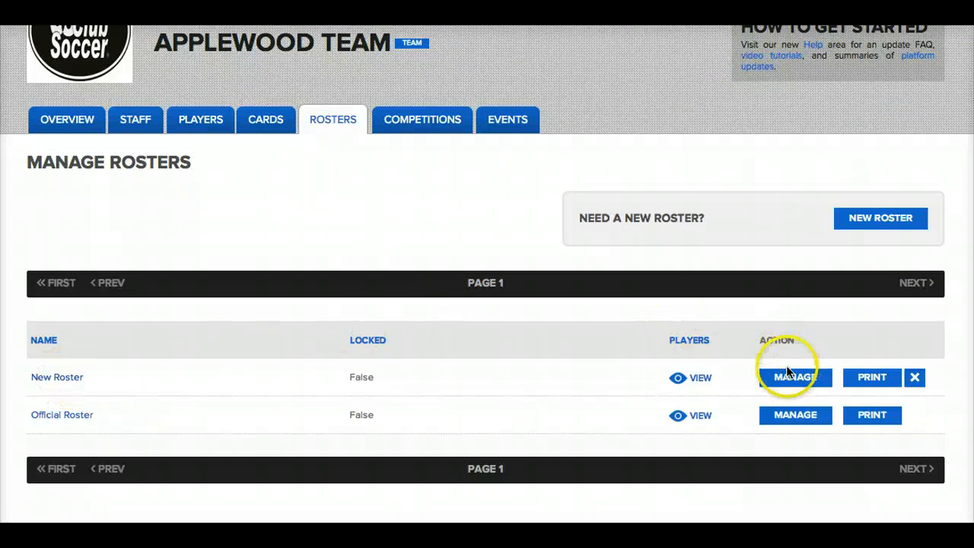
# Step: Add Kopacz, Test111, Test140, Test154 and World to New Roster, jersey numbers unset
pyautogui.click(794, 377)
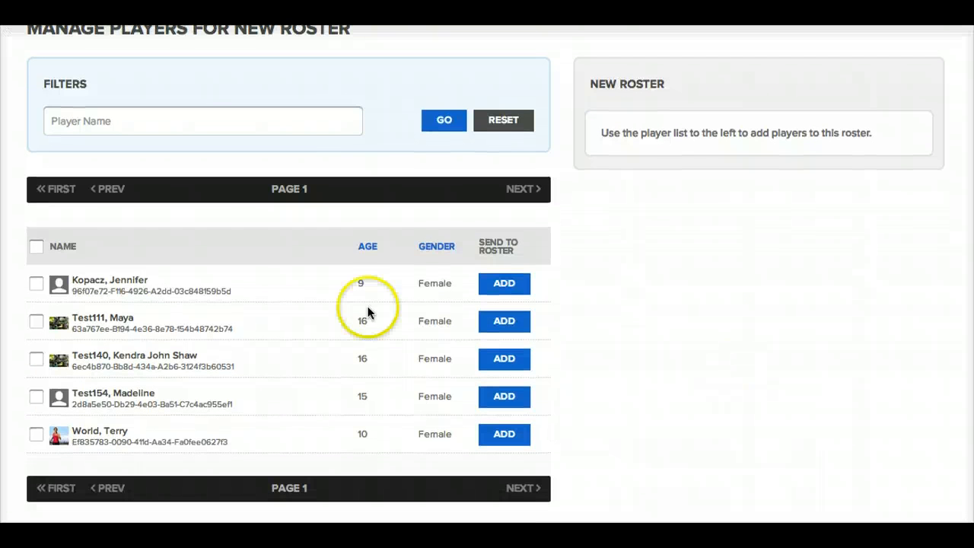
pyautogui.click(36, 283)
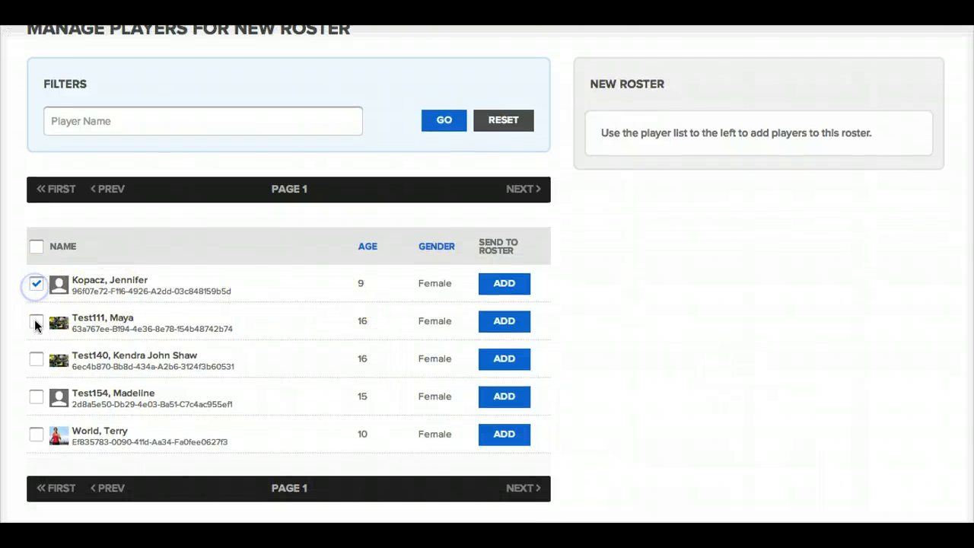
pyautogui.click(37, 359)
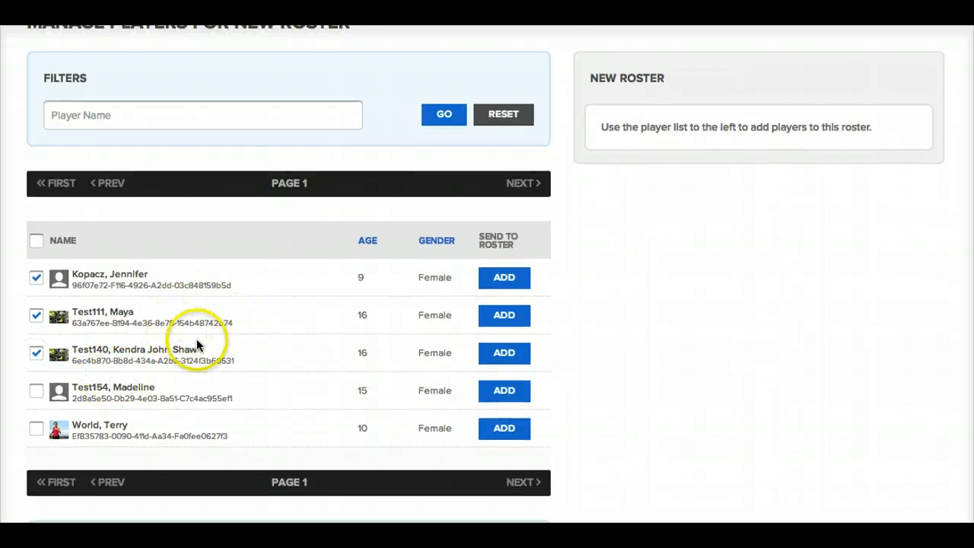
pyautogui.moveTo(240, 354)
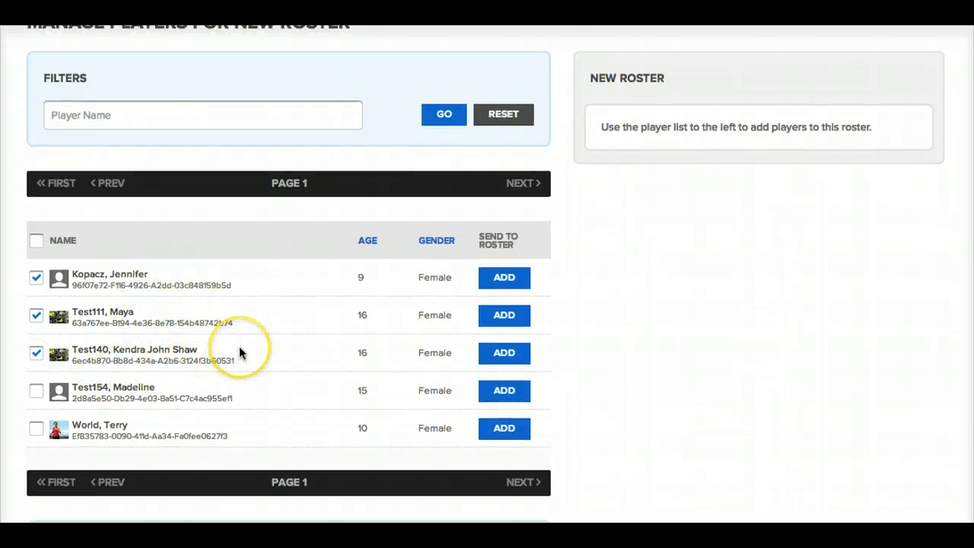
pyautogui.scroll(-3)
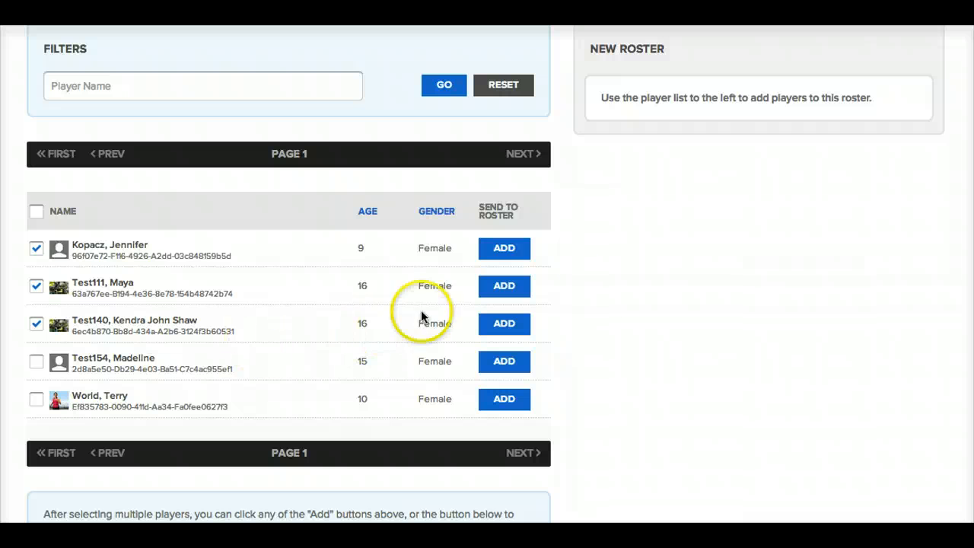
pyautogui.scroll(-3)
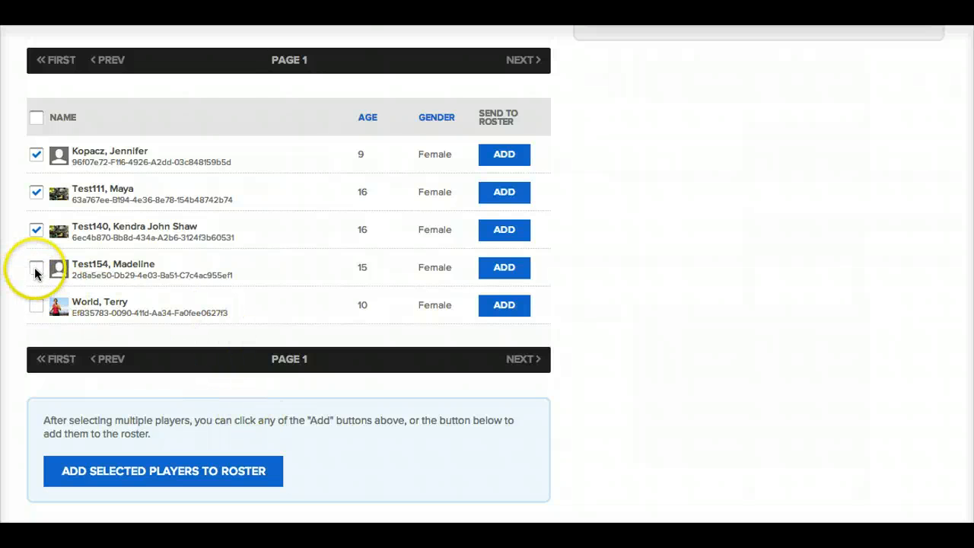
pyautogui.click(36, 268)
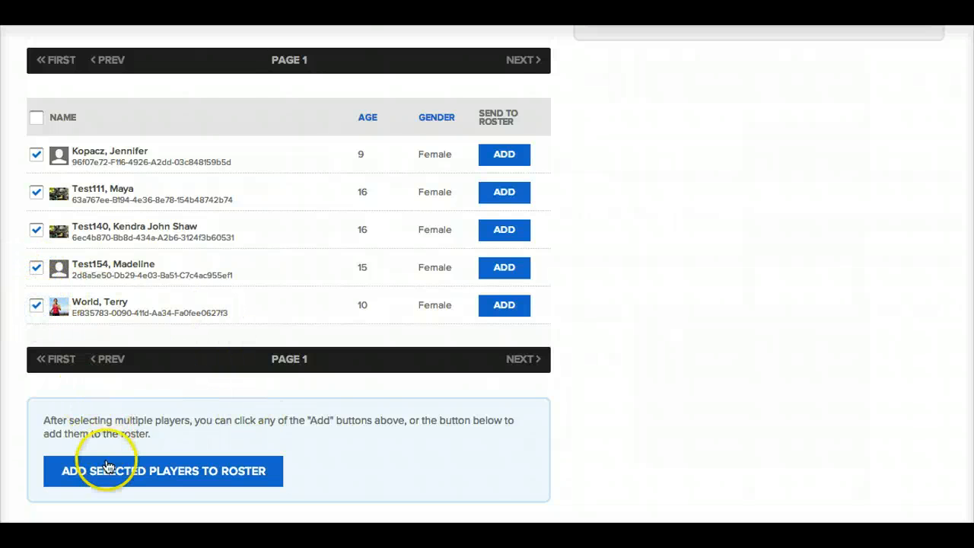
pyautogui.click(163, 470)
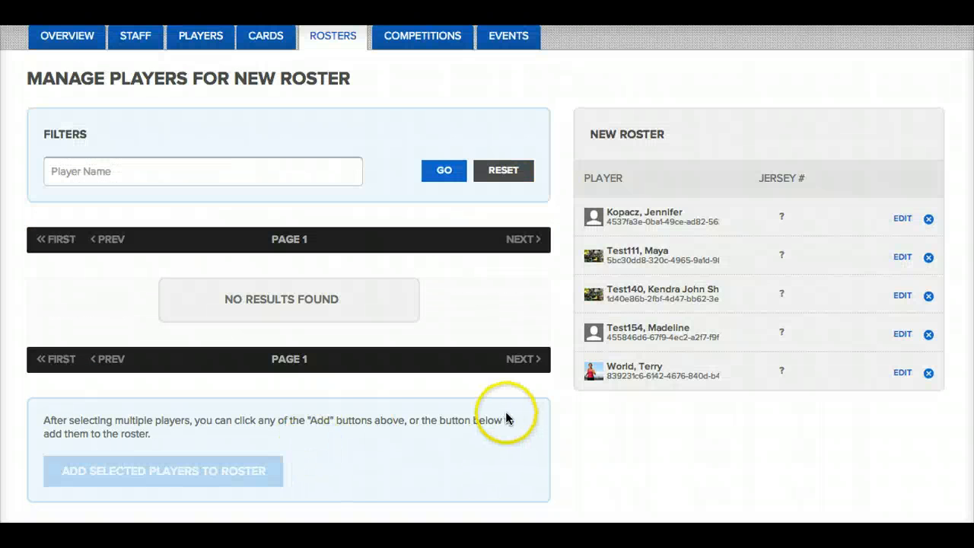
pyautogui.moveTo(930, 225)
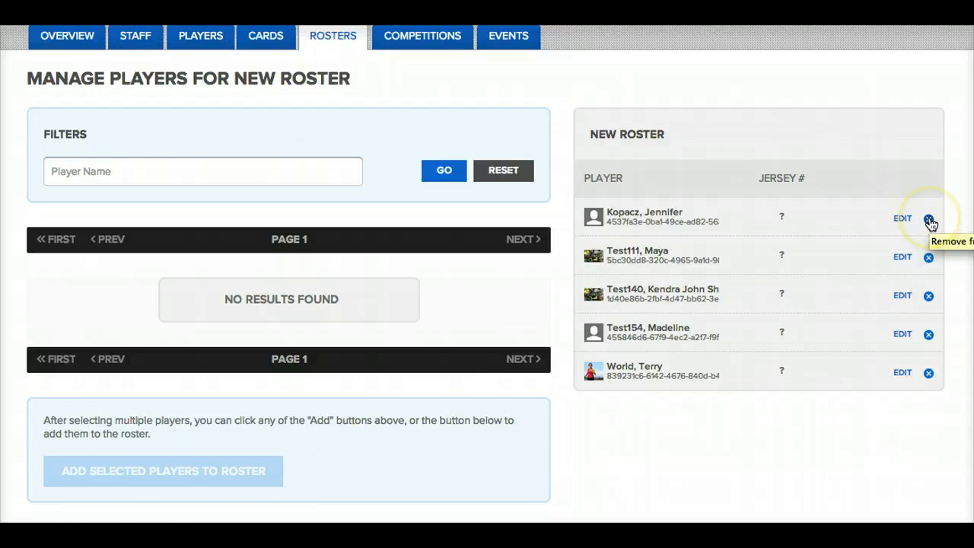
# Step: Remove Kopacz from New Roster, number Test111 as 12, and return to the roster list
pyautogui.click(928, 219)
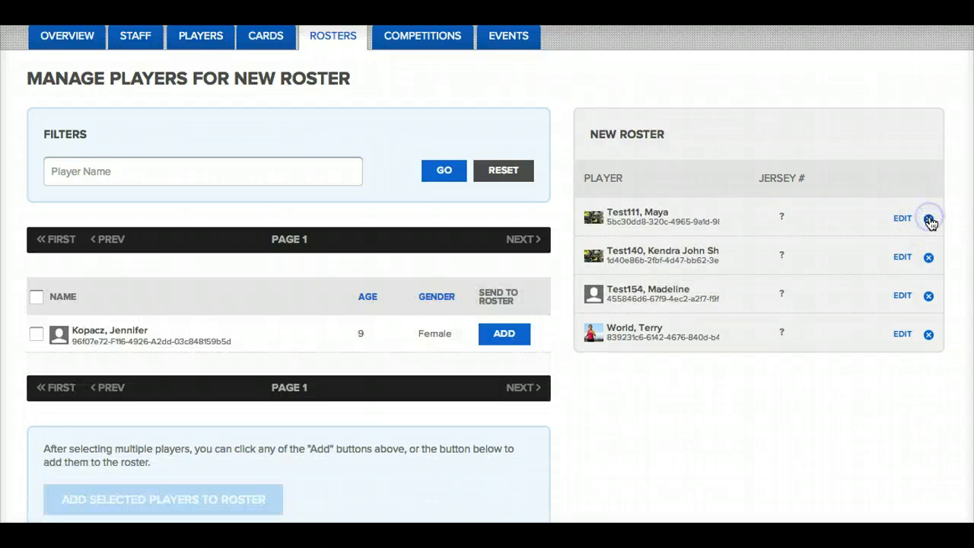
pyautogui.click(901, 219)
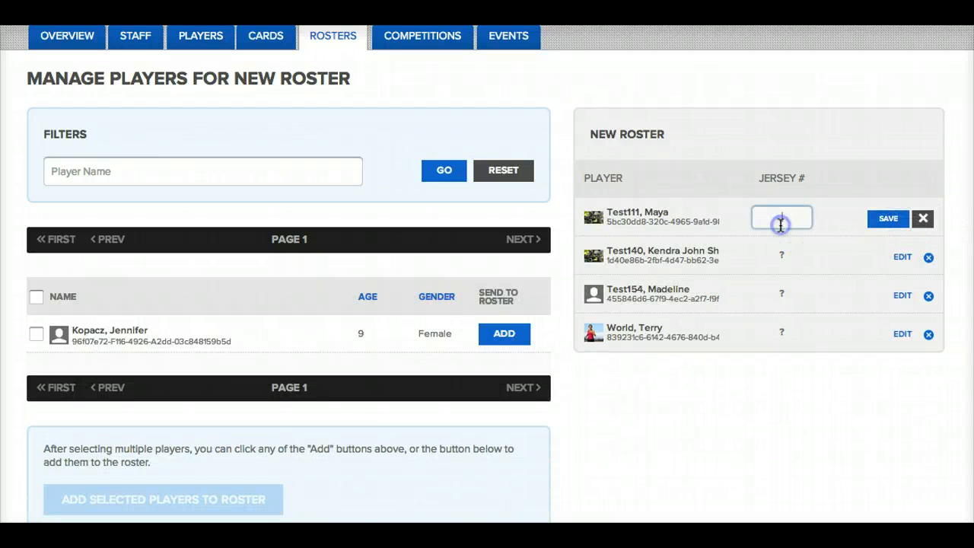
pyautogui.write('12')
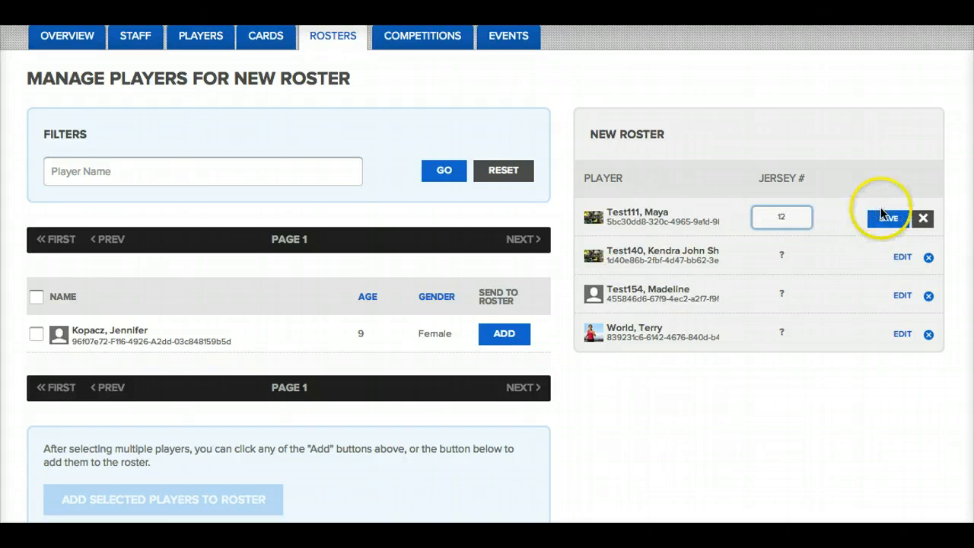
pyautogui.click(887, 219)
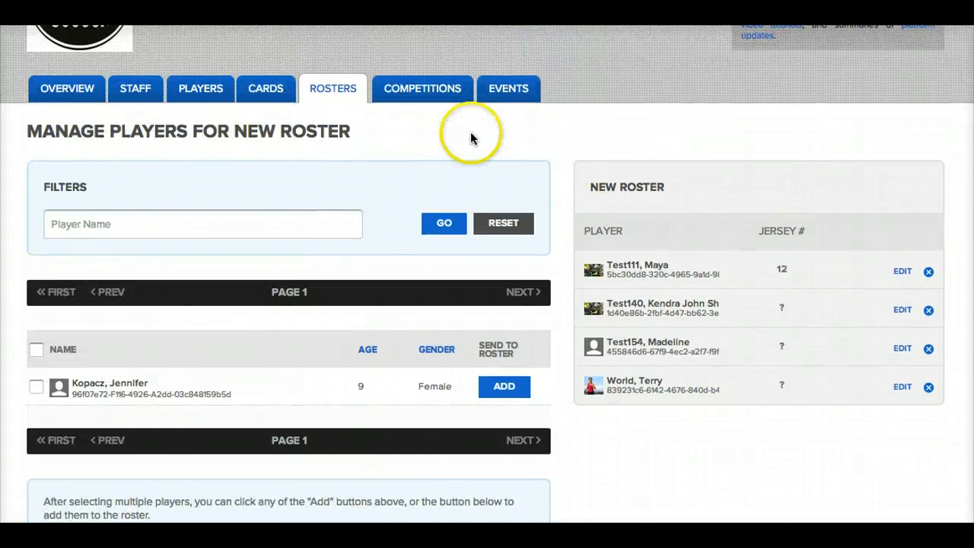
pyautogui.click(331, 89)
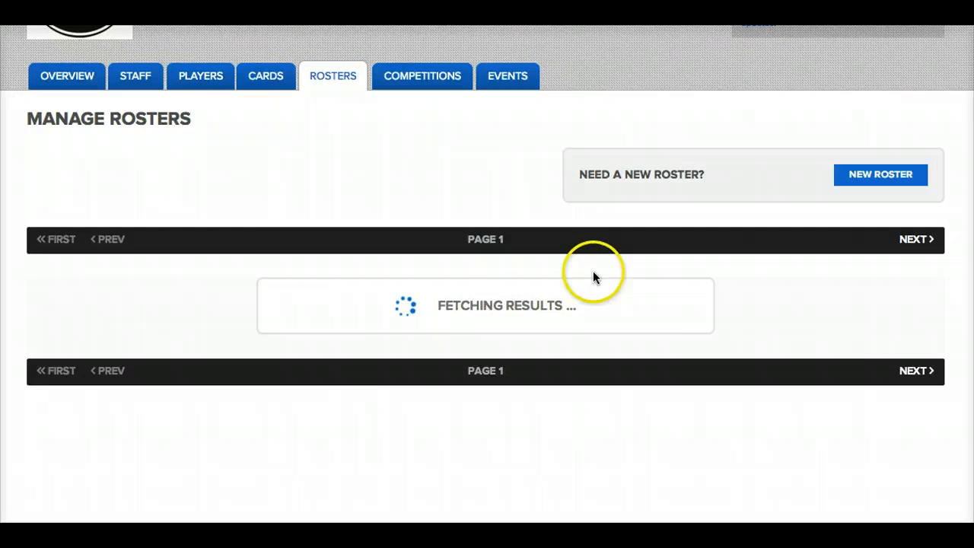